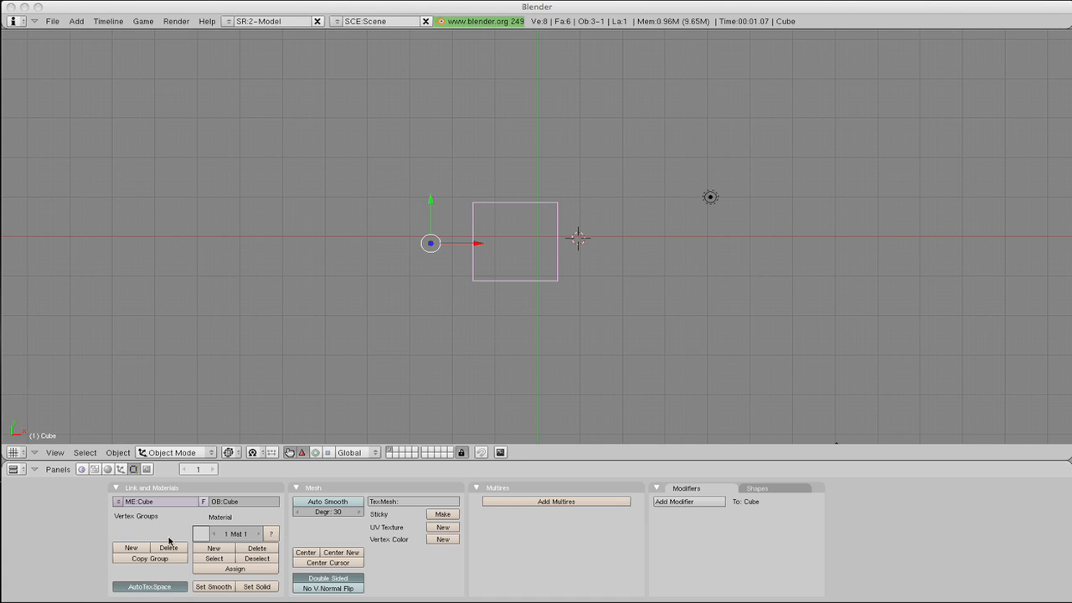
mouse_move(505, 285)
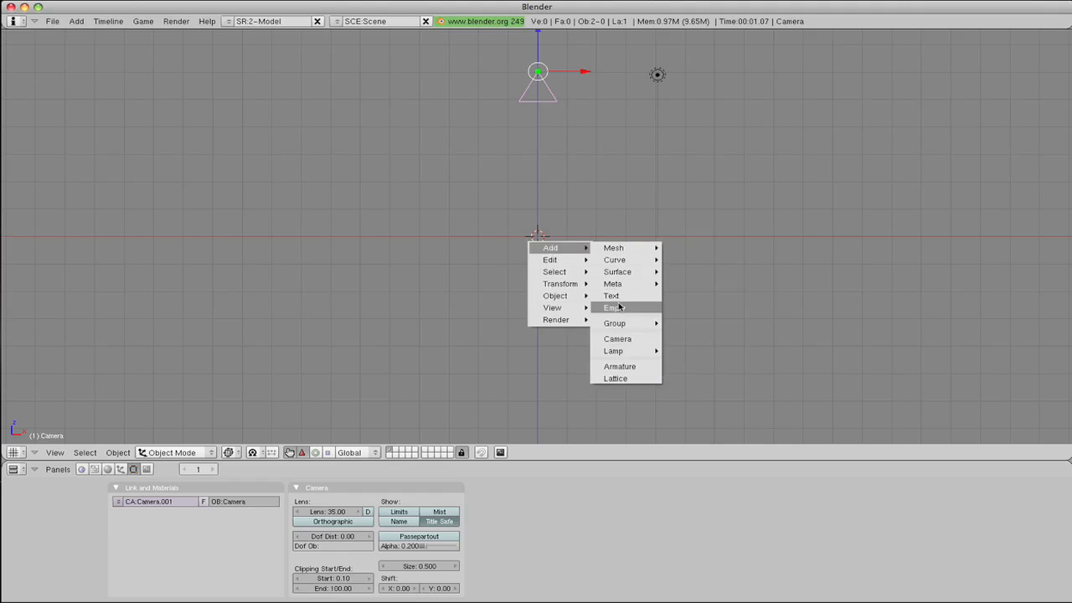
Step: Add an Empty at the scene centre and select the camera with it for tracking
left_click(613, 308)
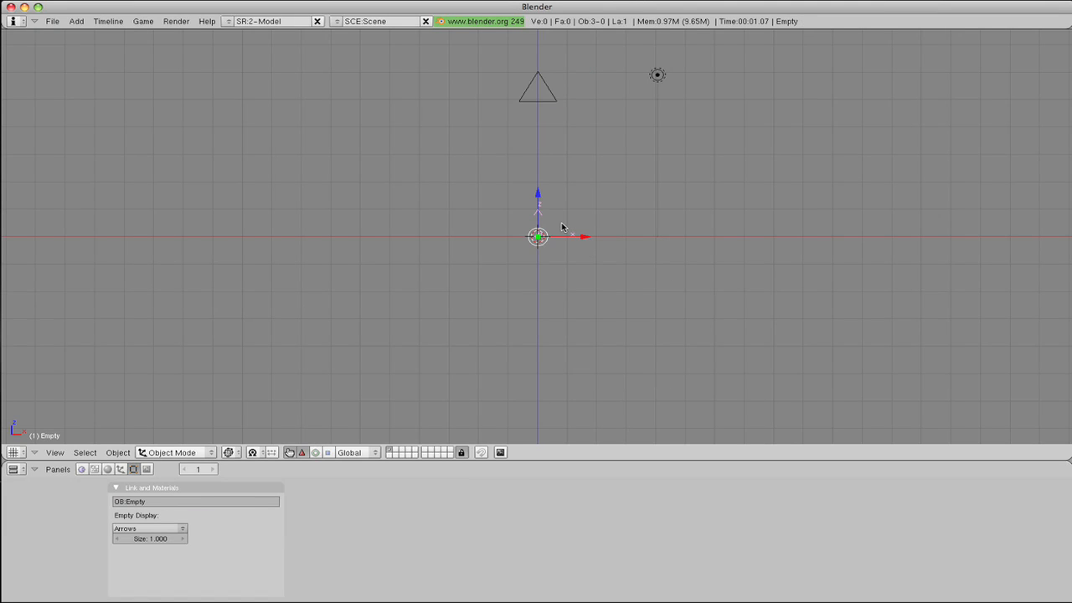
mouse_move(551, 117)
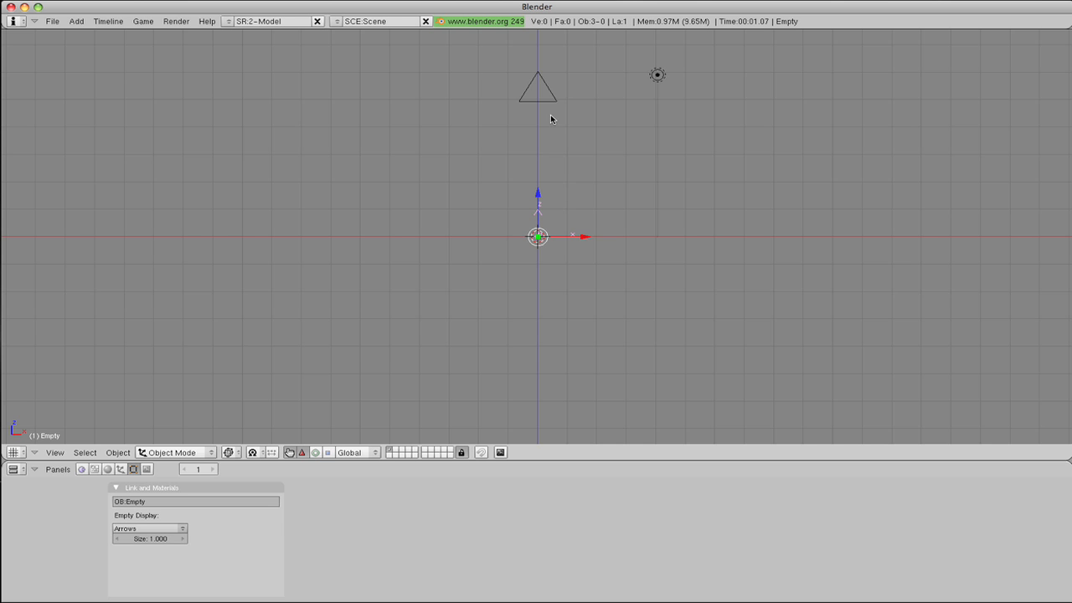
mouse_move(553, 107)
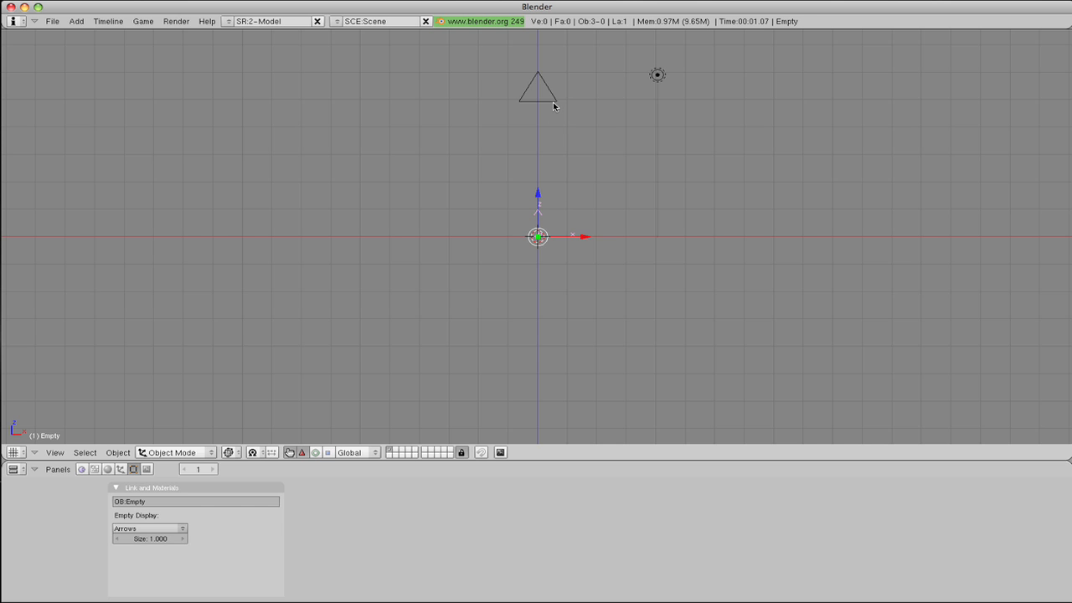
left_click(538, 71)
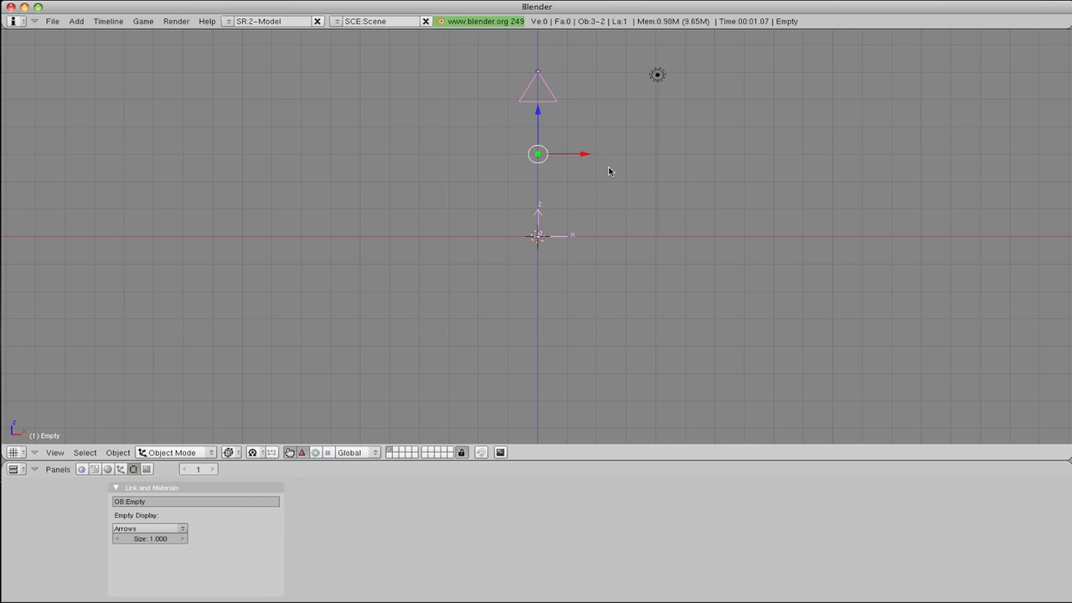
mouse_move(613, 178)
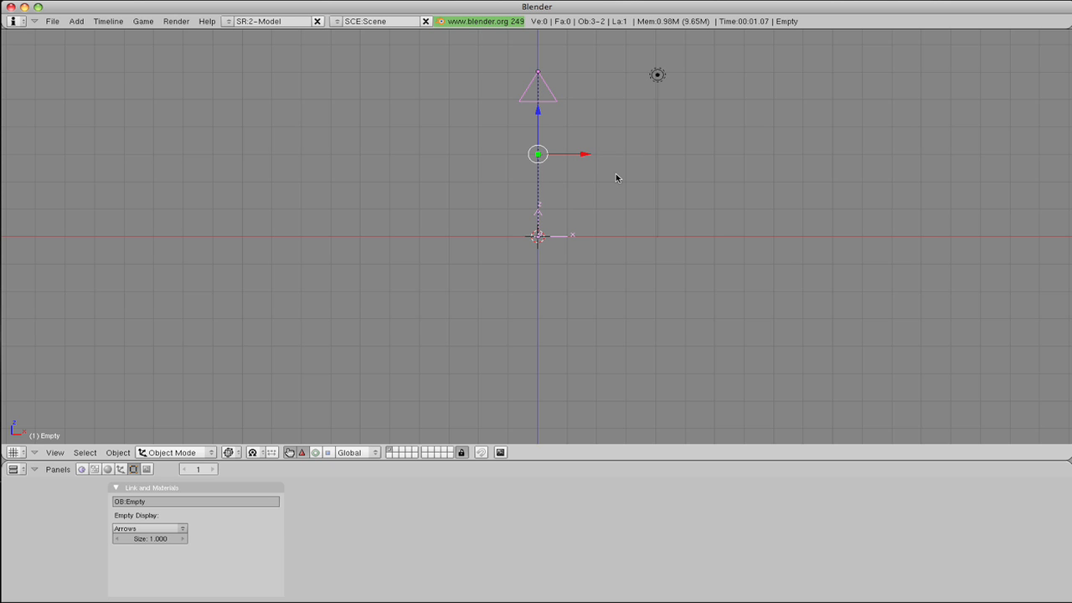
mouse_move(629, 182)
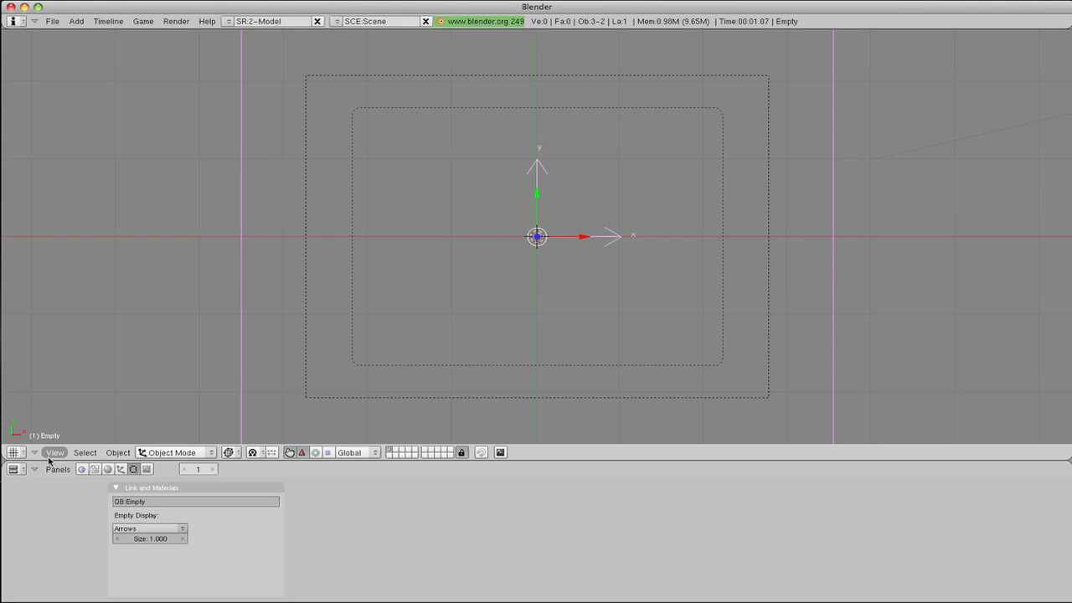
Step: Load box.jpg from the Desktop as the camera view's background image
left_click(54, 452)
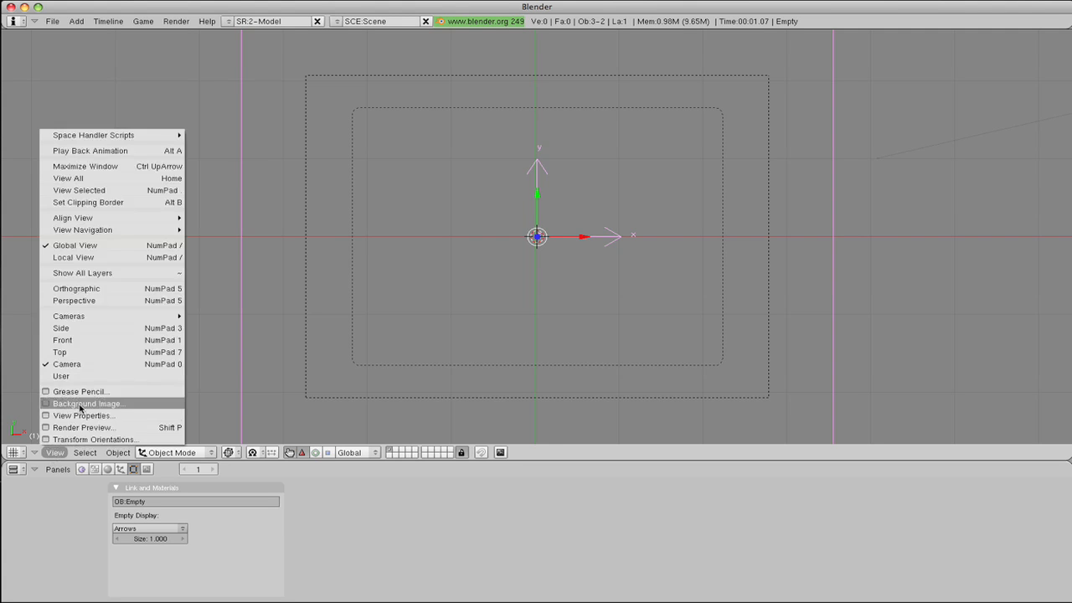
left_click(87, 402)
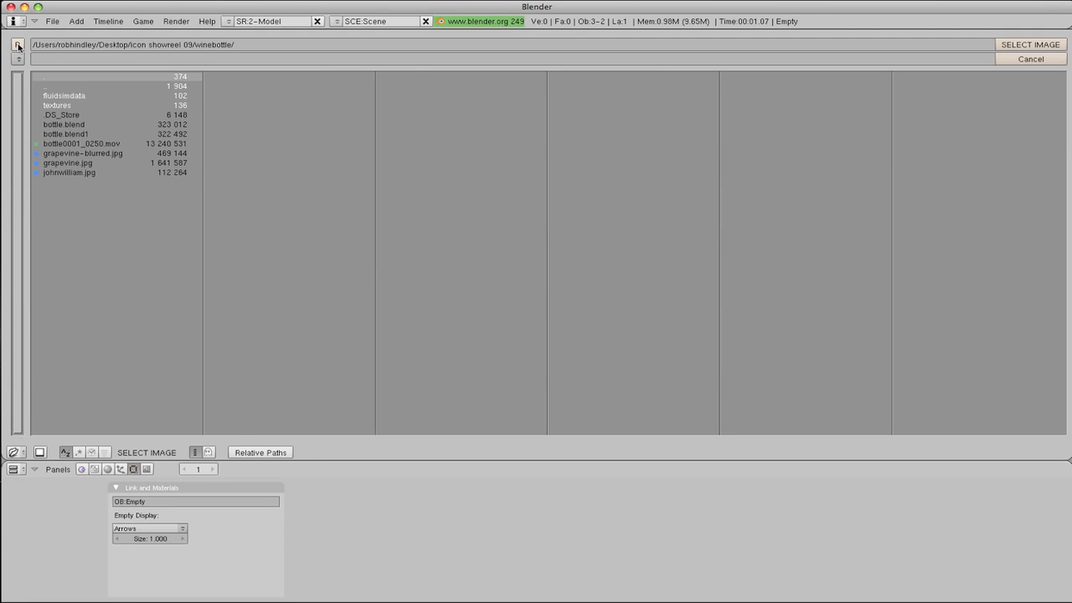
left_click(17, 43)
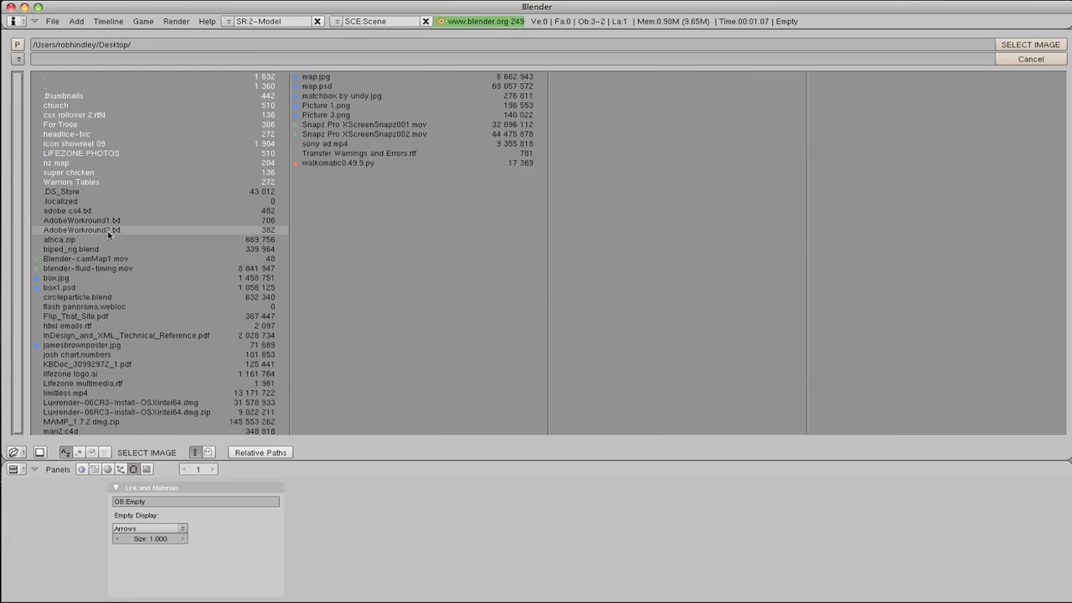
left_click(57, 278)
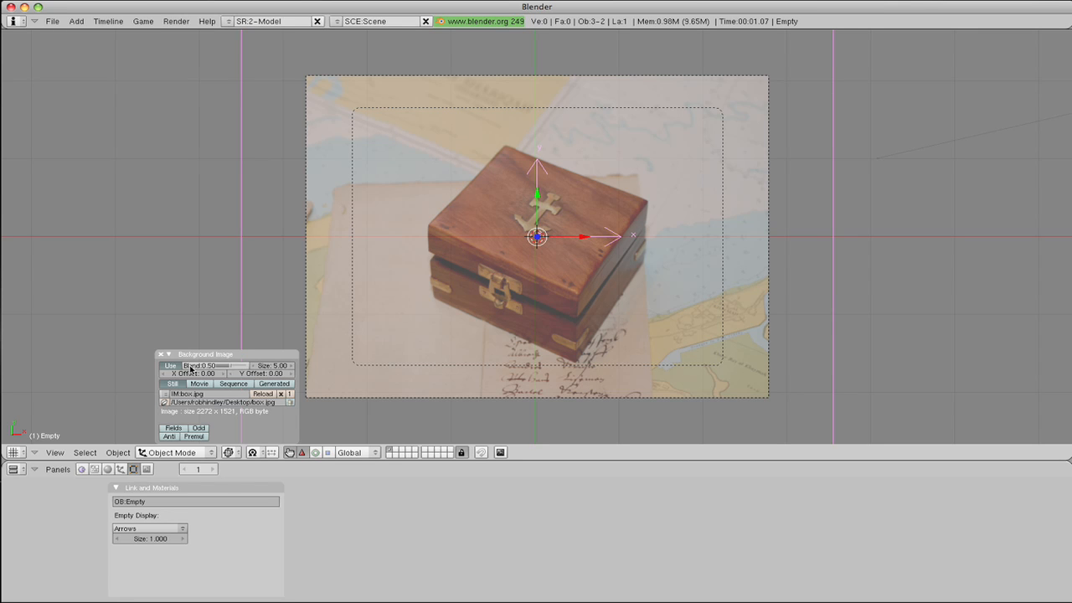
Step: Lower the background photo's Blend so it shows faded, then close the panel
left_click_drag(201, 365, 208, 365)
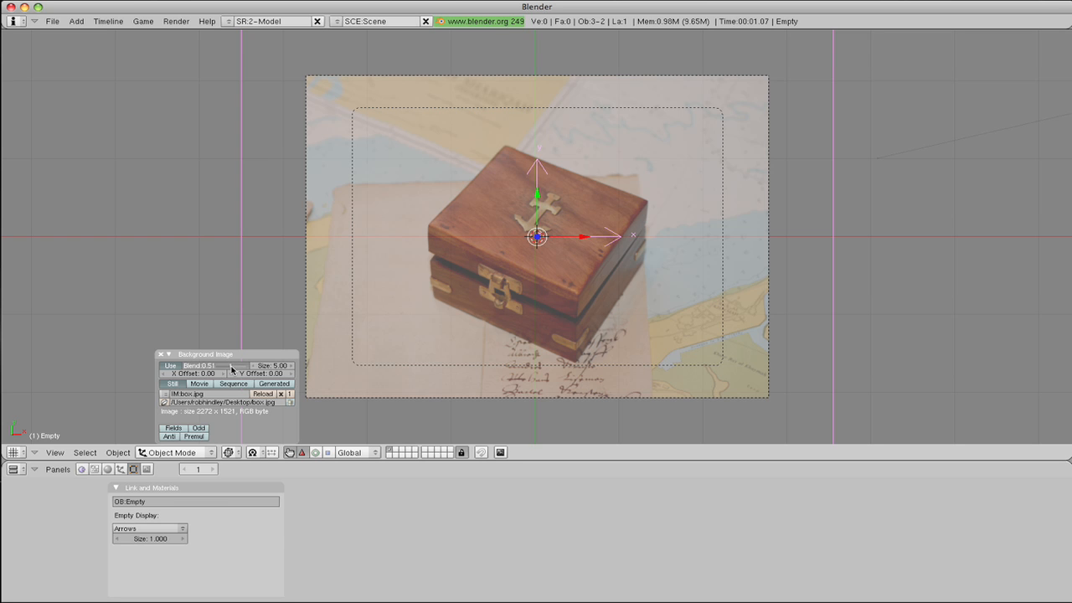
left_click_drag(201, 365, 243, 365)
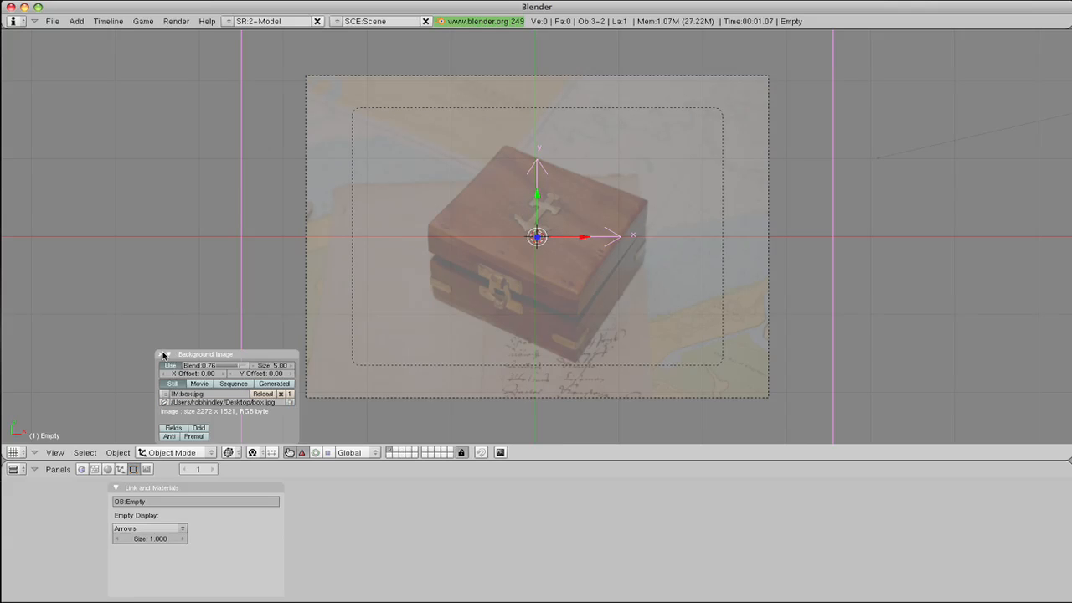
left_click(164, 354)
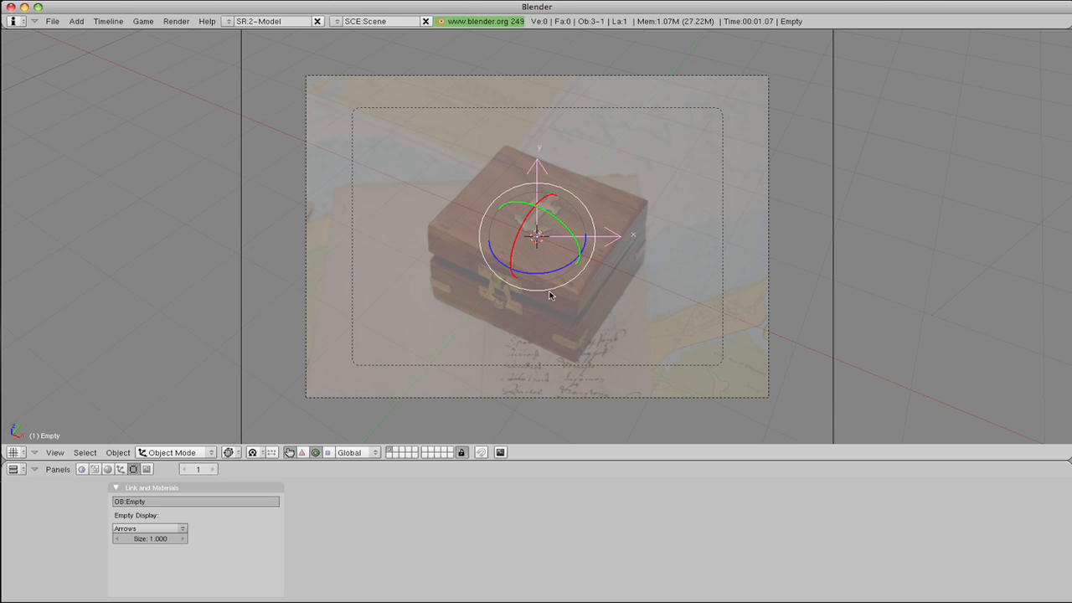
mouse_move(612, 282)
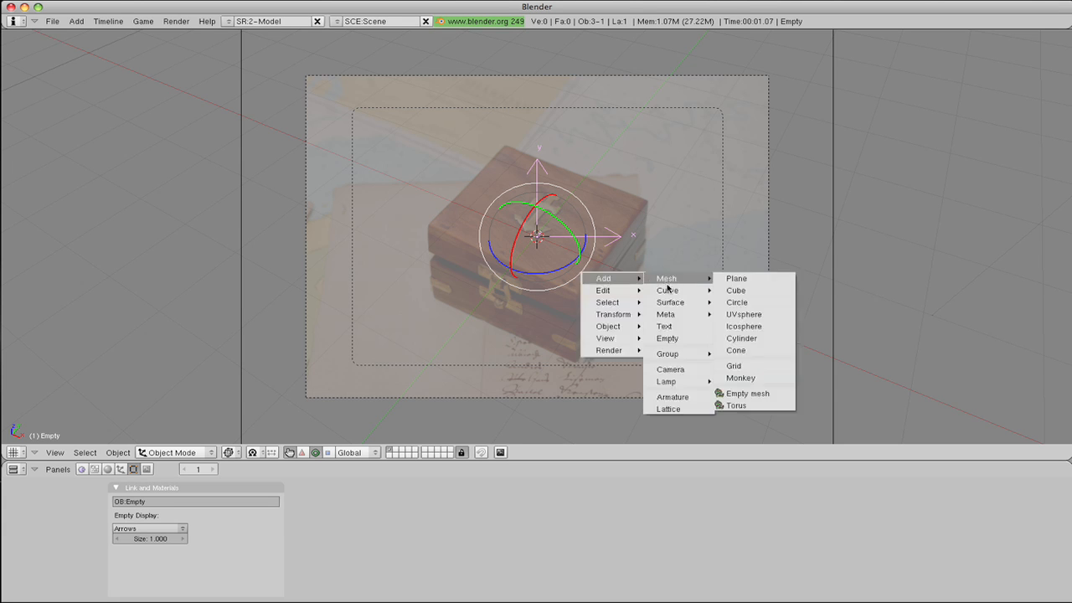
mouse_move(742, 291)
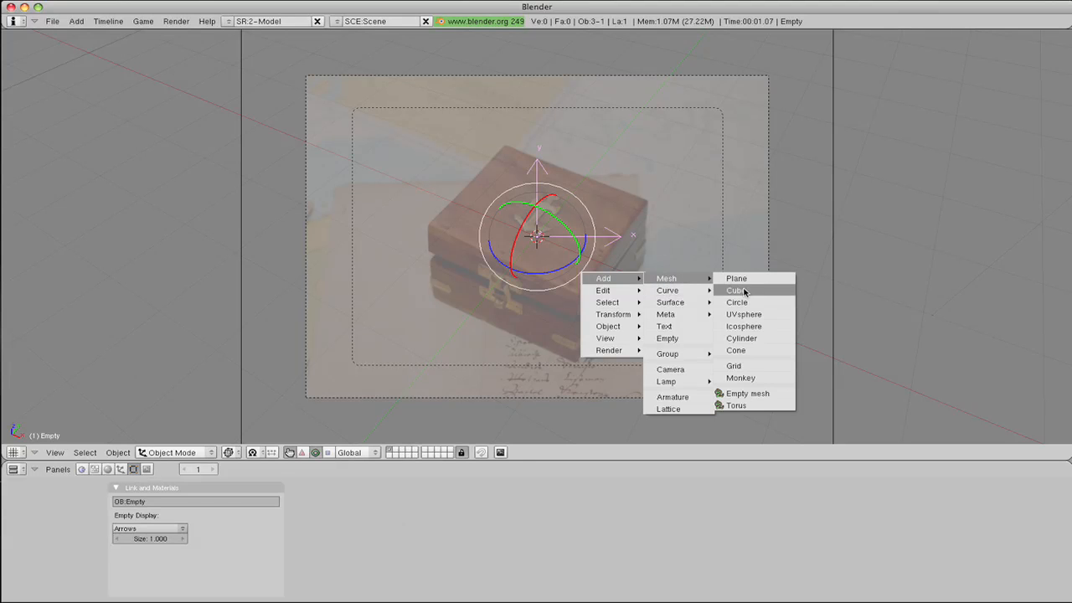
Step: Add a cube and move its corners in Edit Mode onto the photographed box's corners
left_click(733, 290)
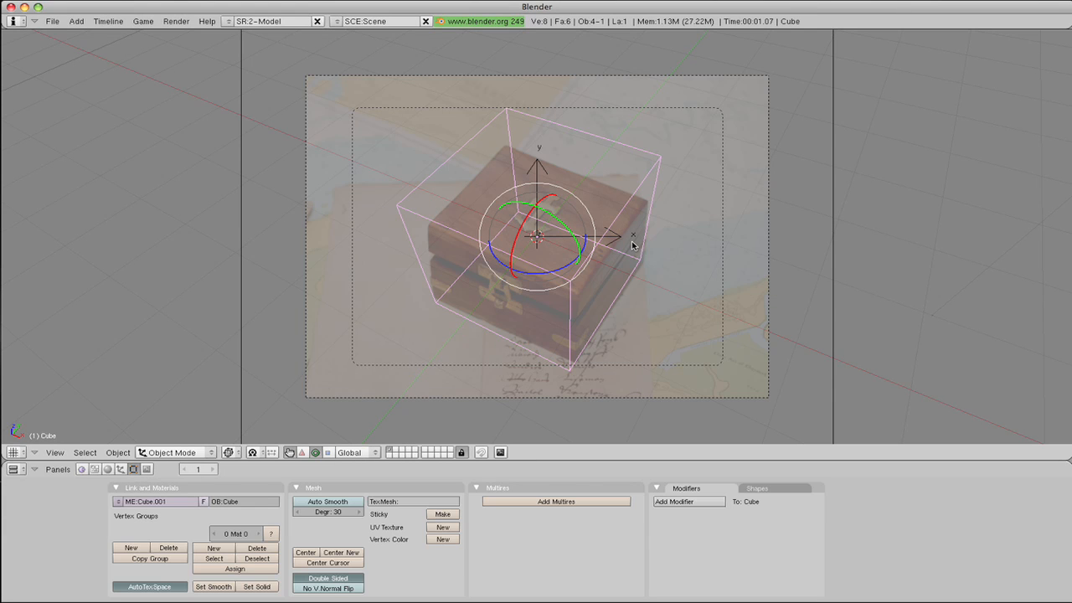
key("tab")
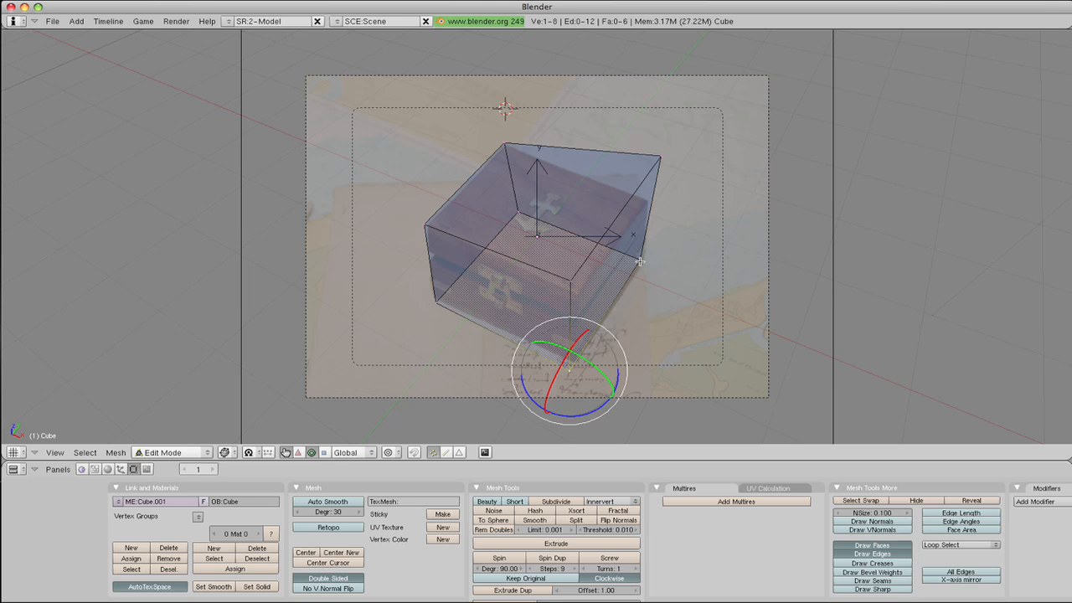
left_click_drag(569, 368, 660, 271)
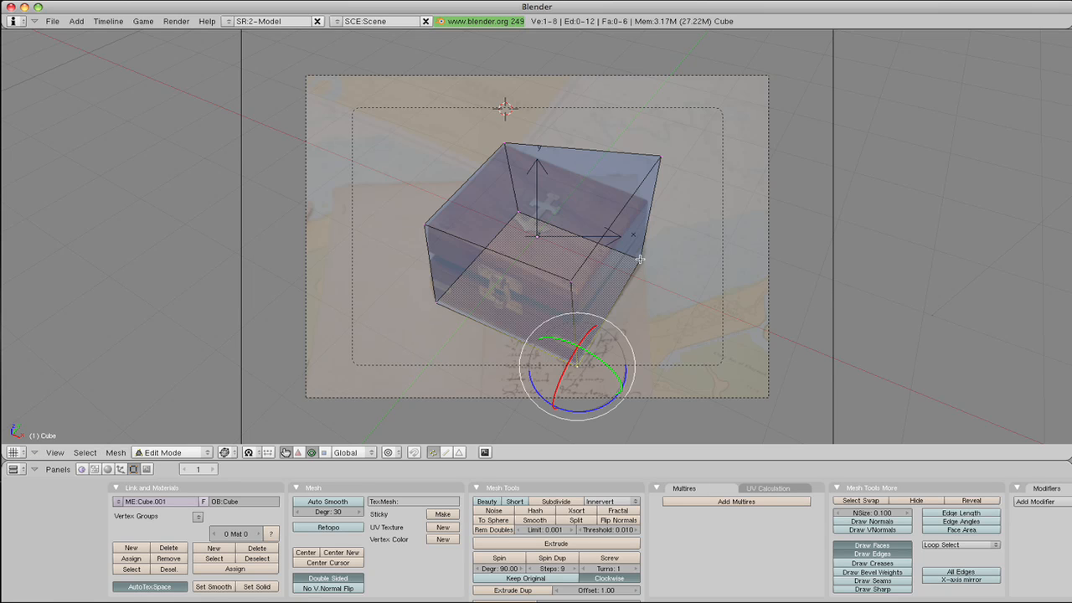
left_click_drag(578, 365, 653, 261)
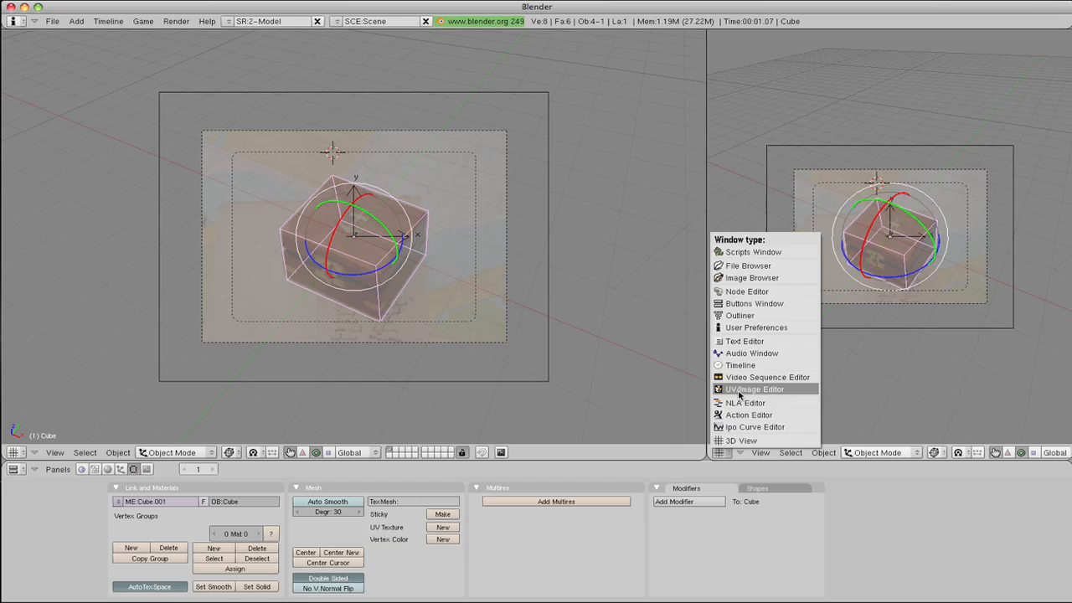
Step: Make the second view a UV/Image editor and project the cube's UVs from the camera view
left_click(754, 389)
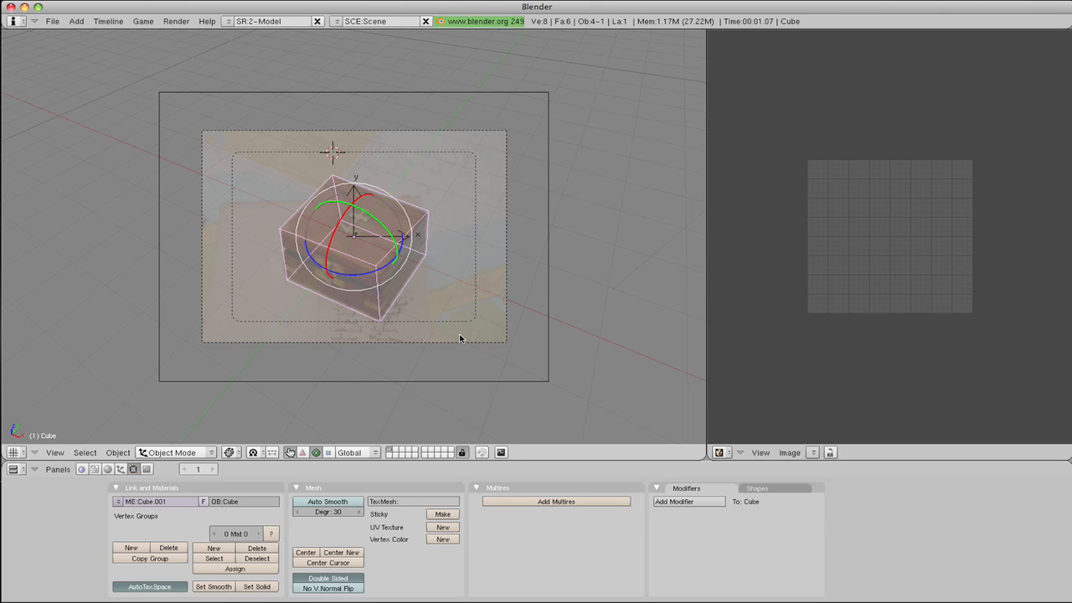
mouse_move(442, 343)
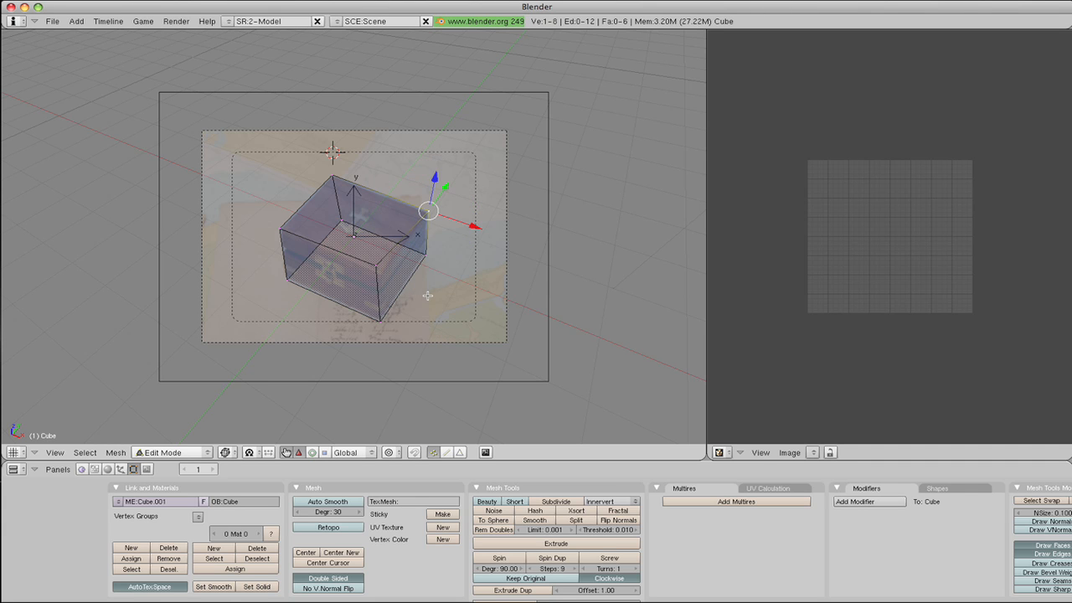
mouse_move(424, 280)
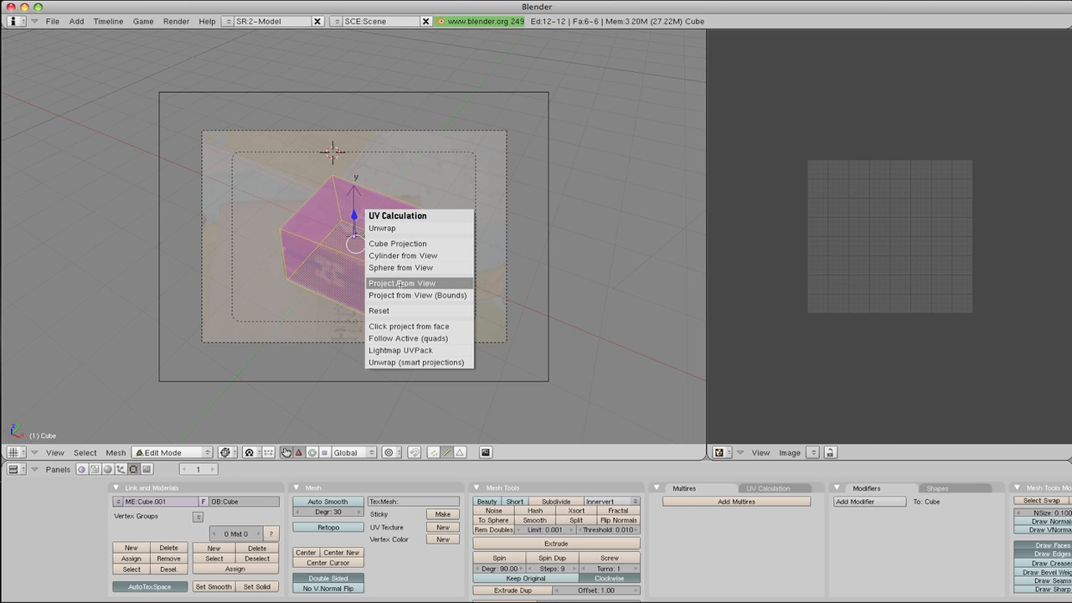
left_click(402, 282)
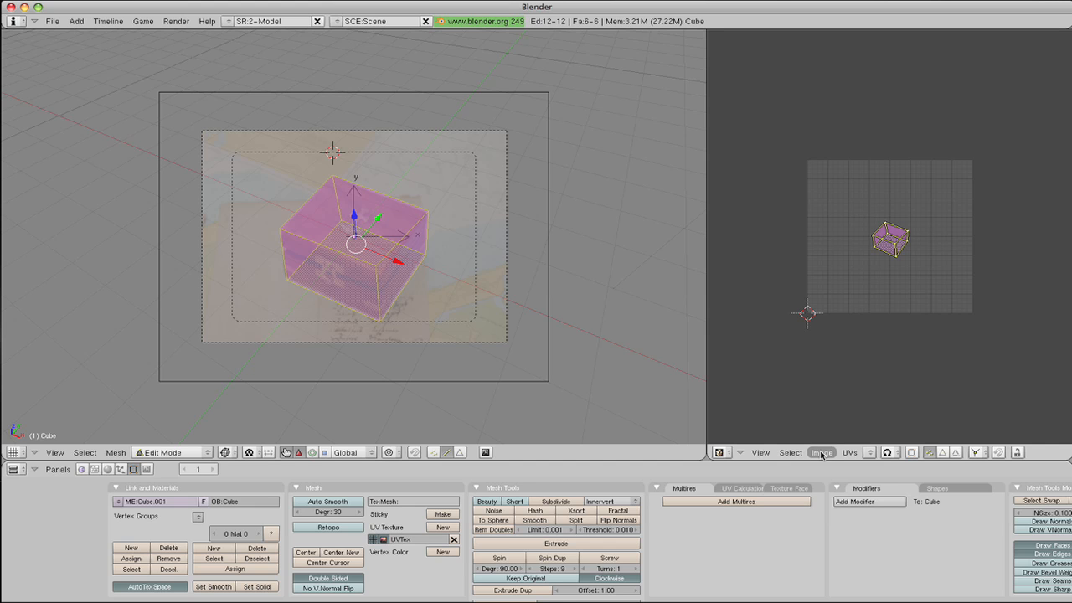
left_click(821, 452)
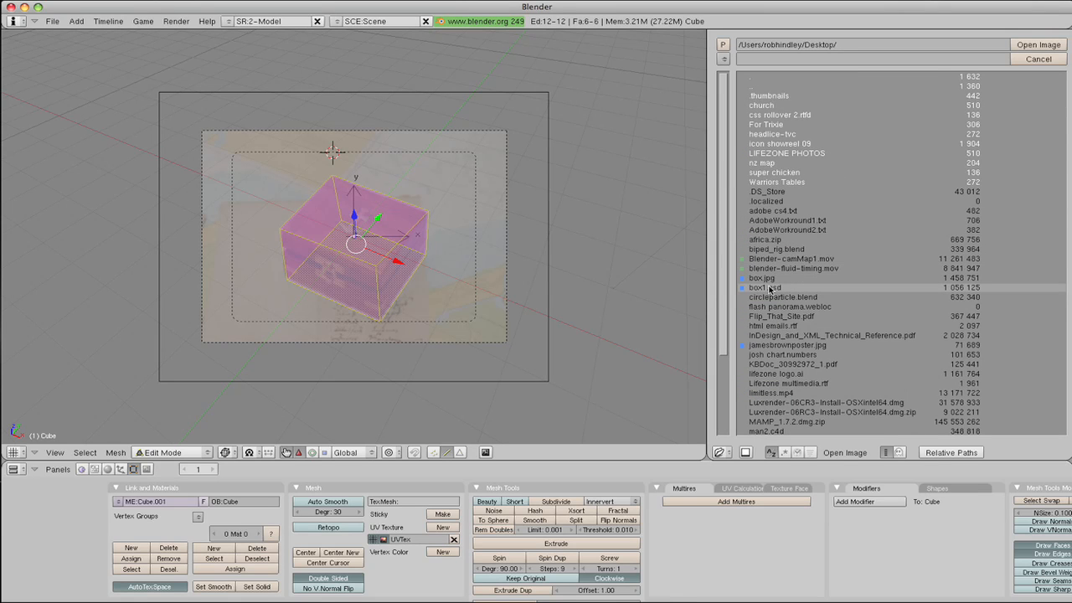
Step: Load box1.psd into the image editor and set the viewport to draw the cube textured
left_click(764, 288)
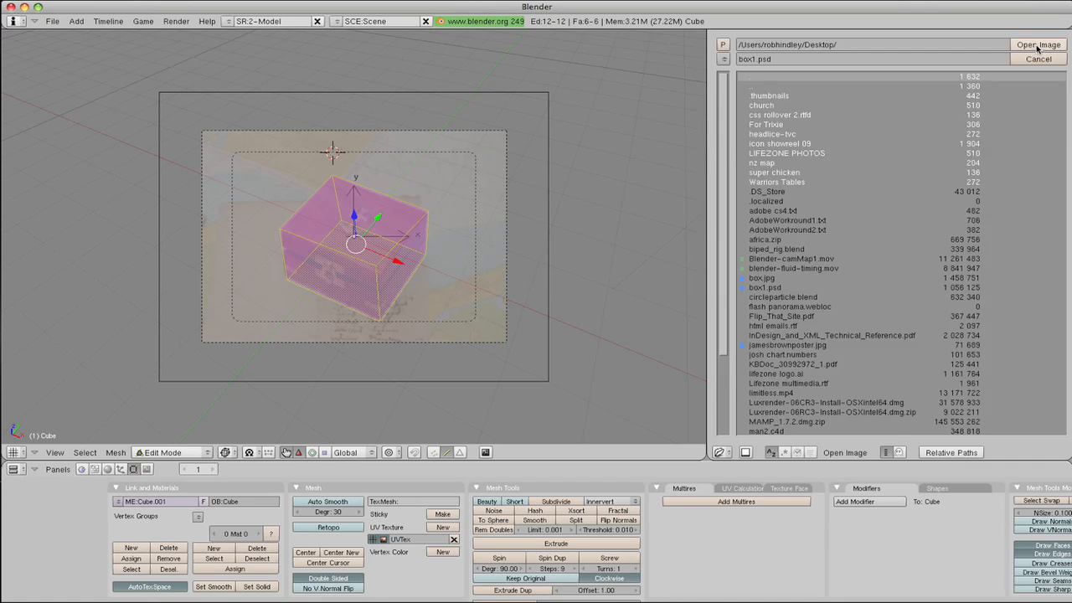
left_click(1038, 44)
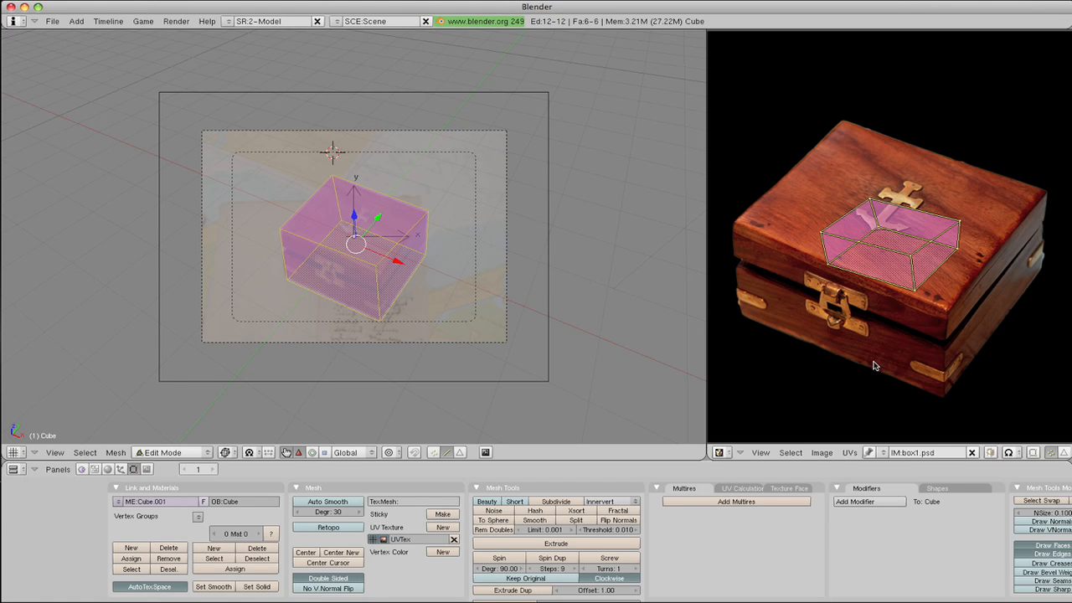
mouse_move(459, 429)
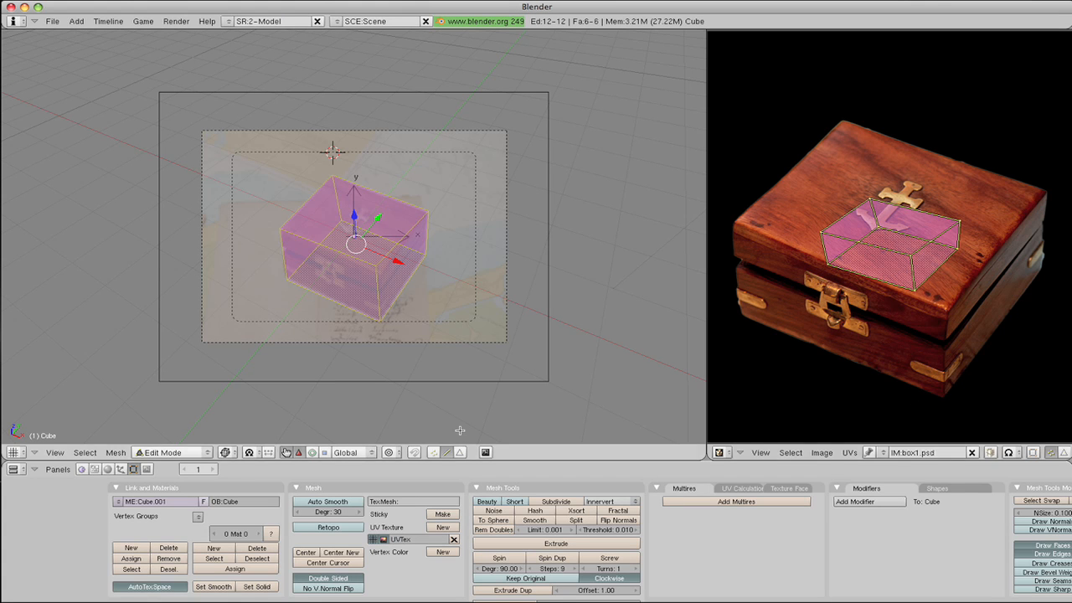
left_click(228, 452)
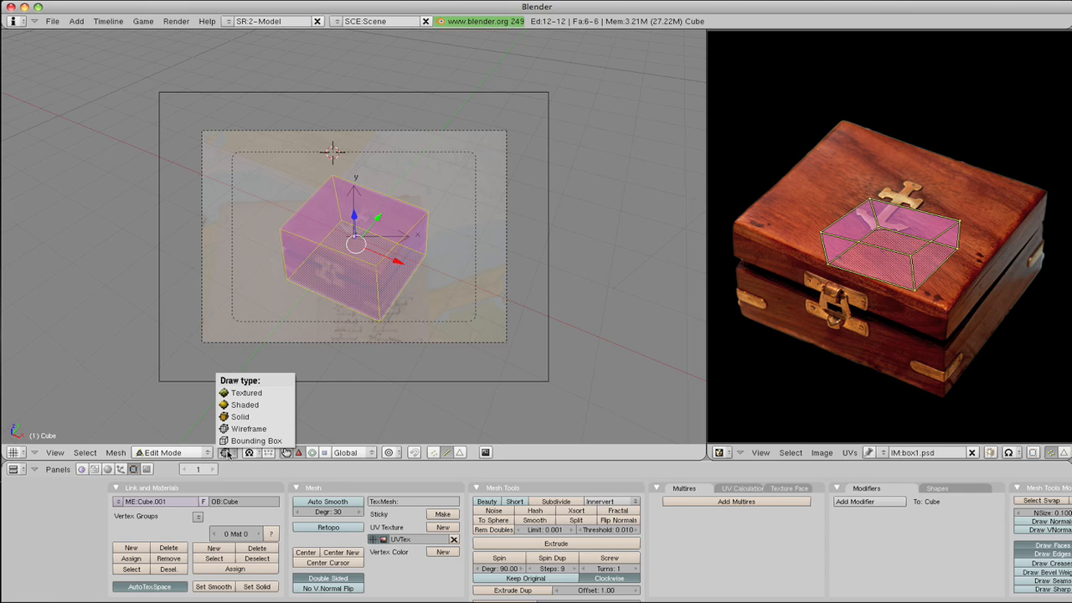
mouse_move(246, 392)
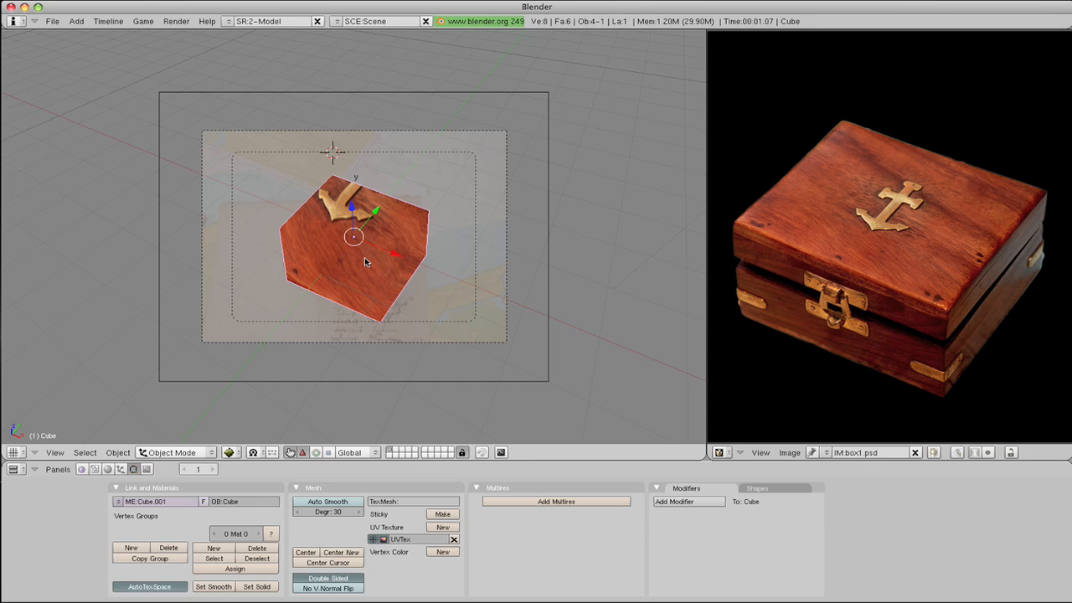
mouse_move(358, 215)
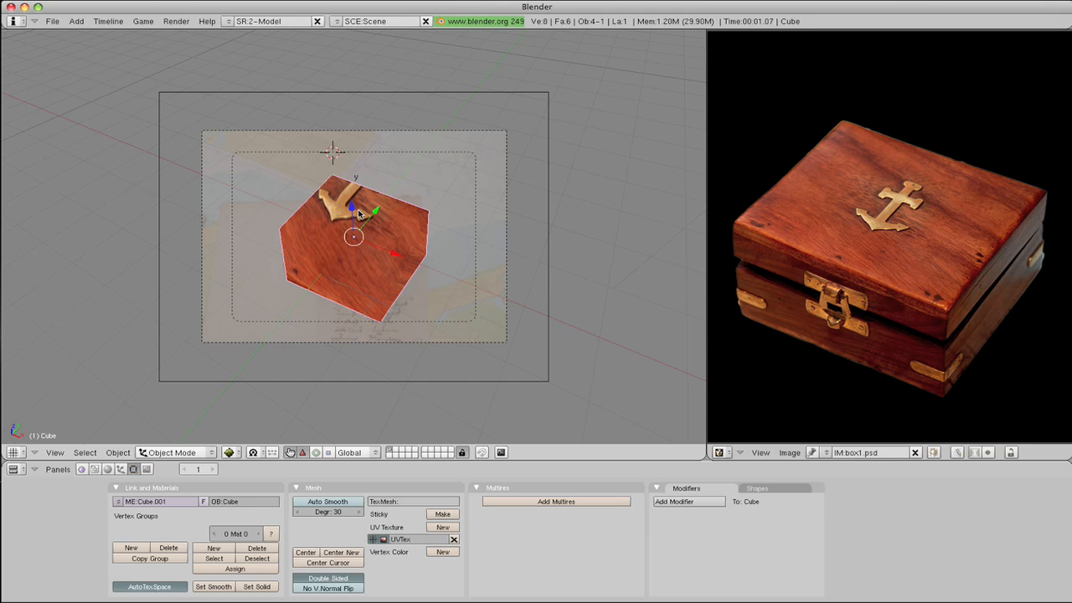
mouse_move(355, 241)
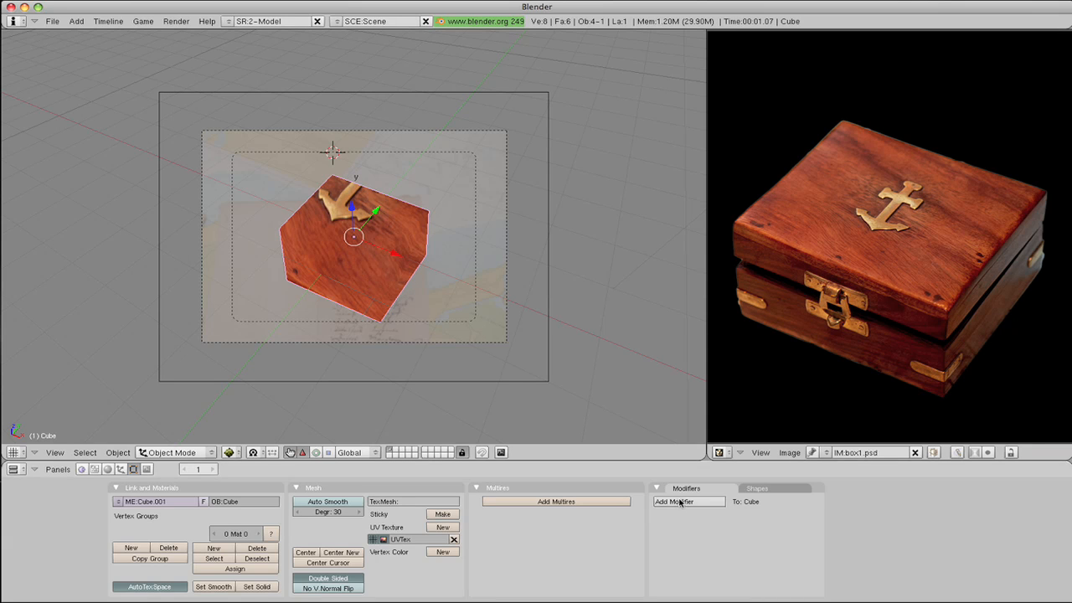
Step: Add a UVProject modifier from the camera and set AspX to 1.30
left_click(679, 501)
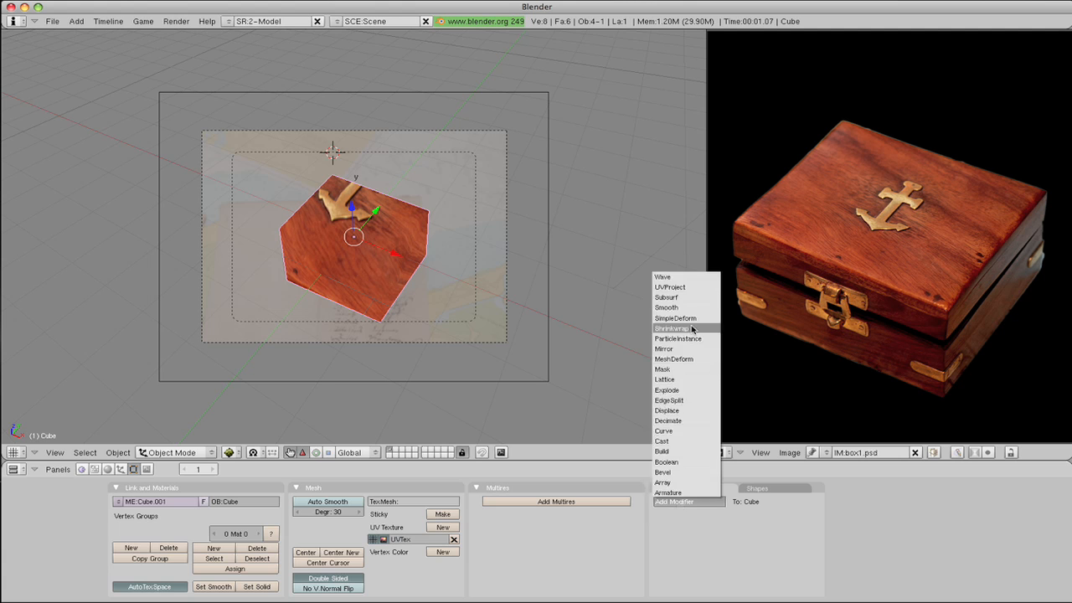
left_click(670, 288)
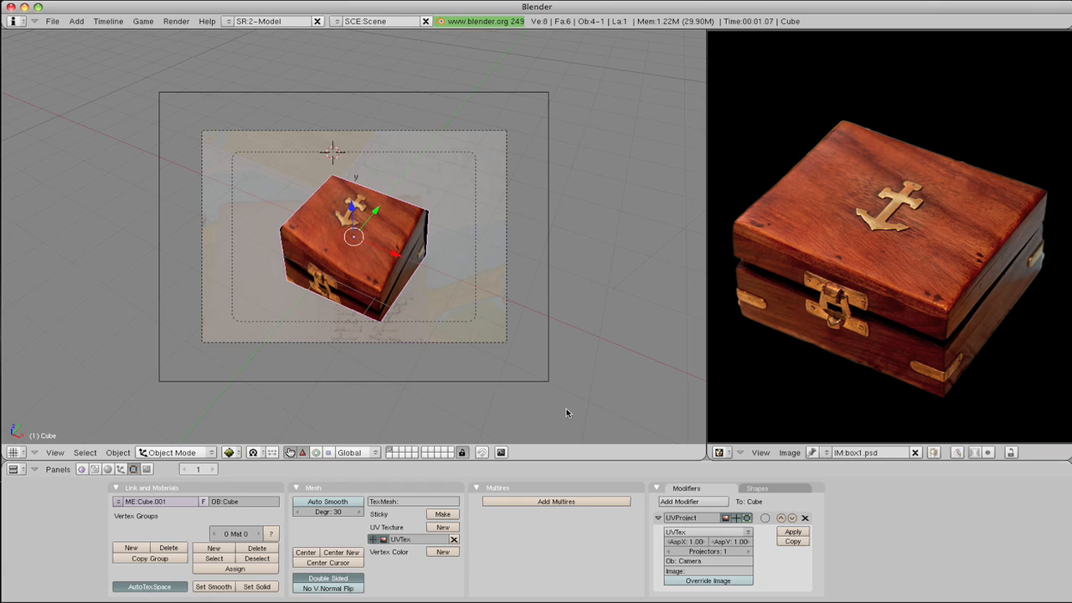
mouse_move(633, 452)
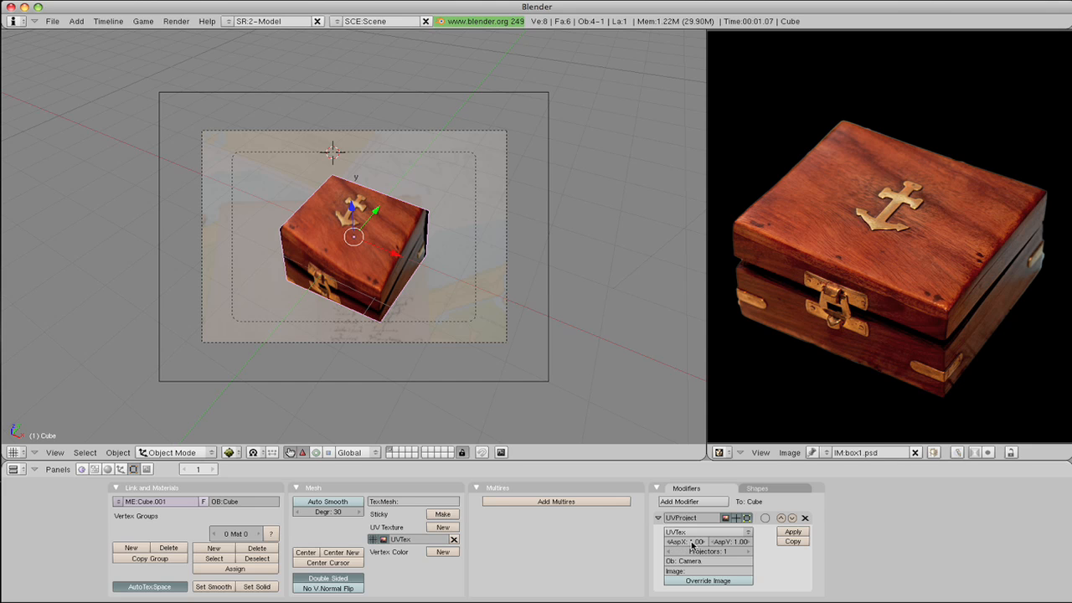
left_click(687, 543)
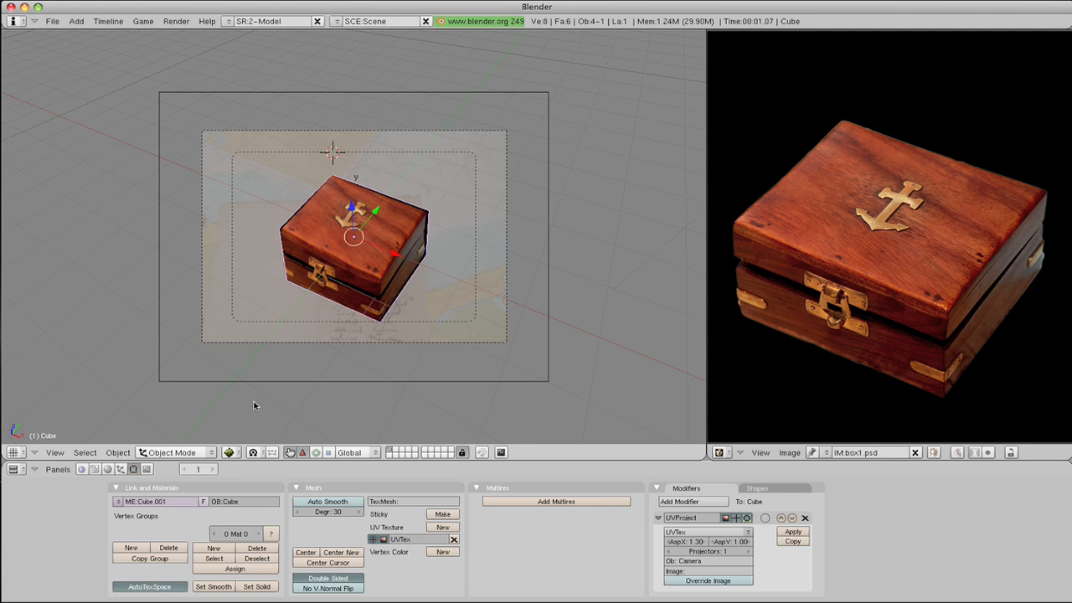
mouse_move(191, 529)
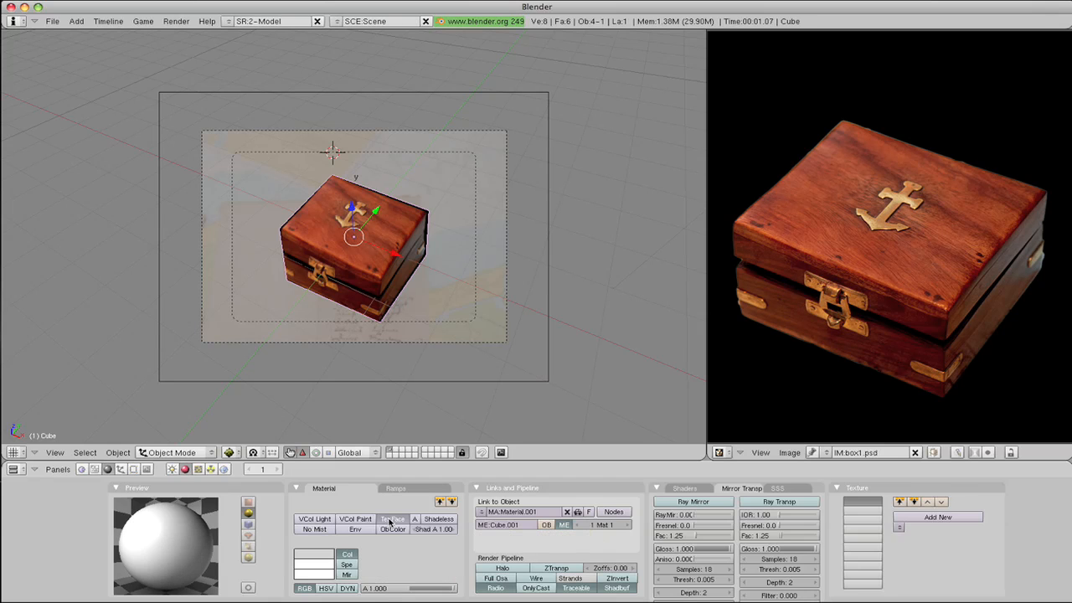
mouse_move(392, 519)
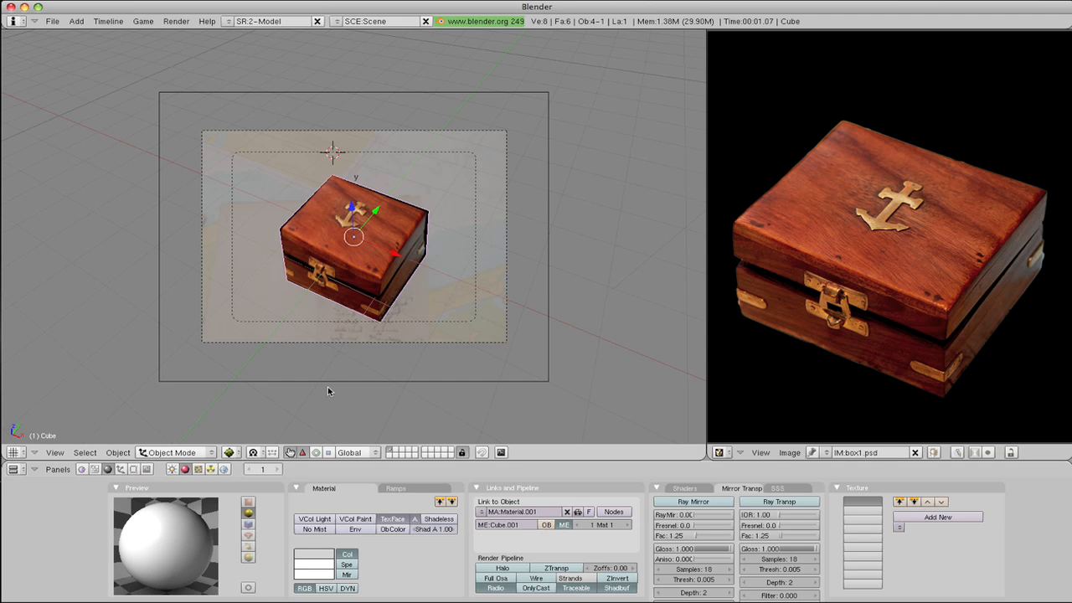
Step: Render the current frame from the Render menu
left_click(176, 21)
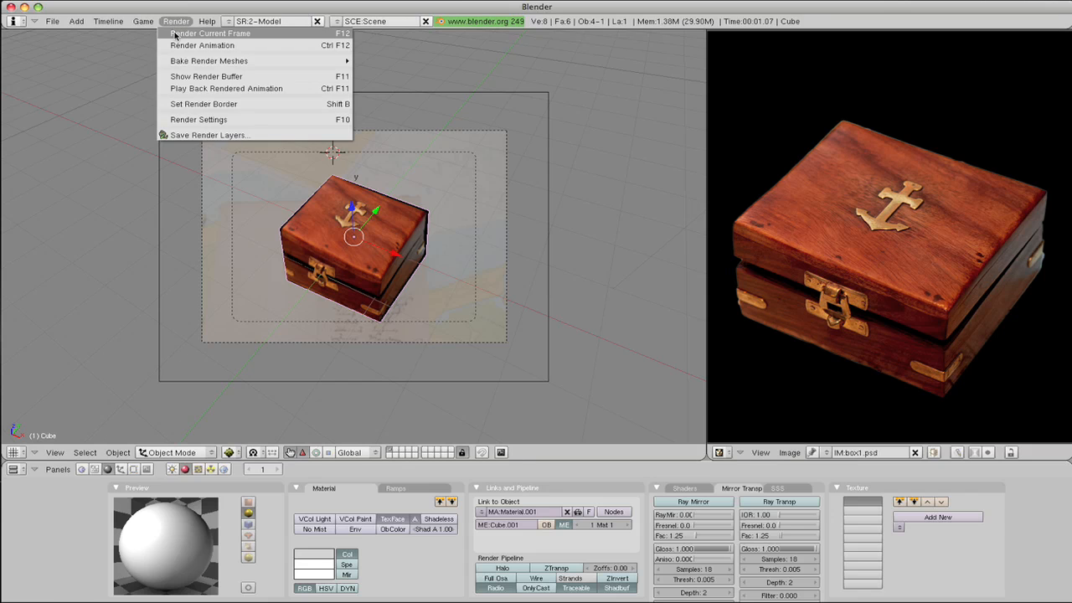
left_click(210, 34)
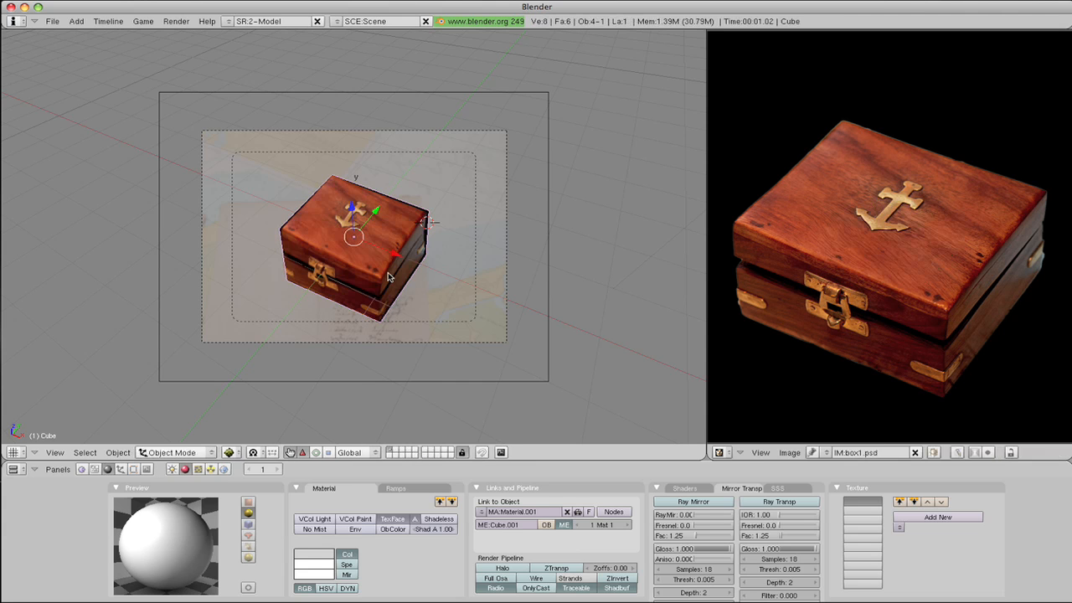
key("Tab")
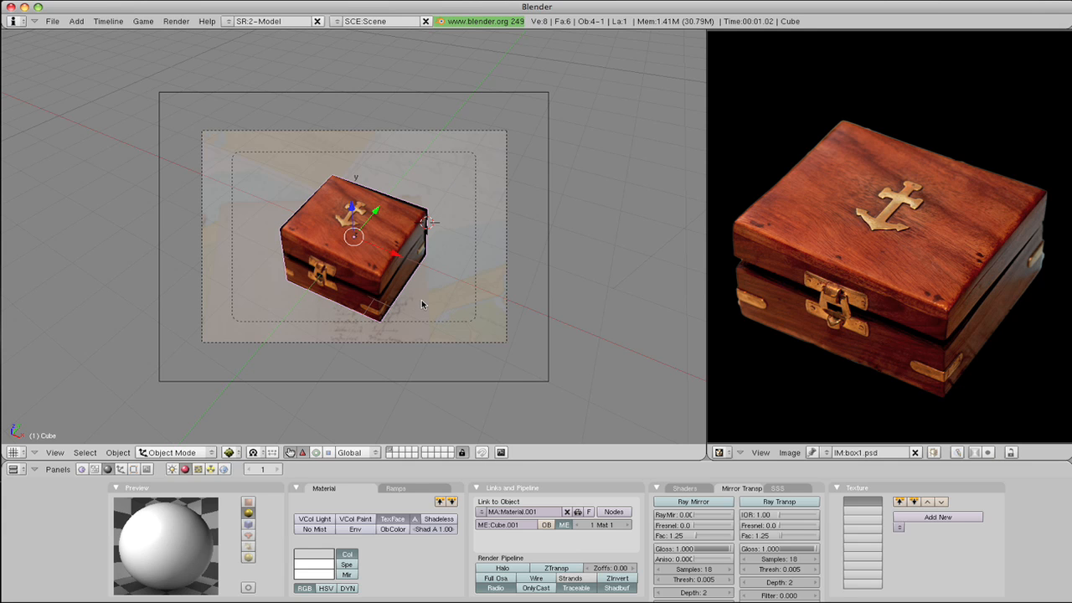
mouse_move(328, 372)
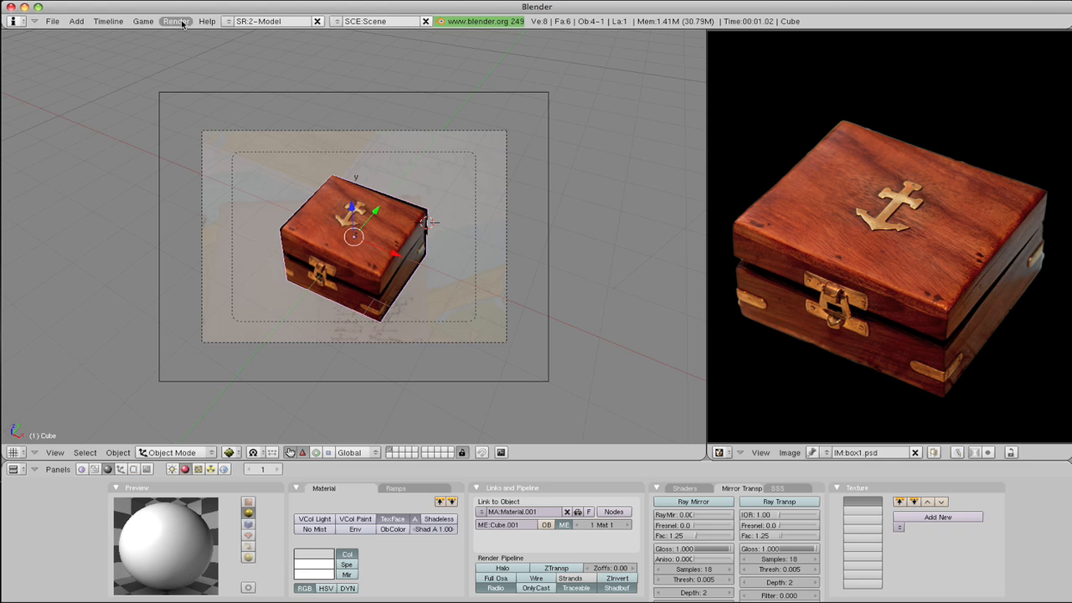
Step: Render the current frame of the textured box scene again
left_click(176, 20)
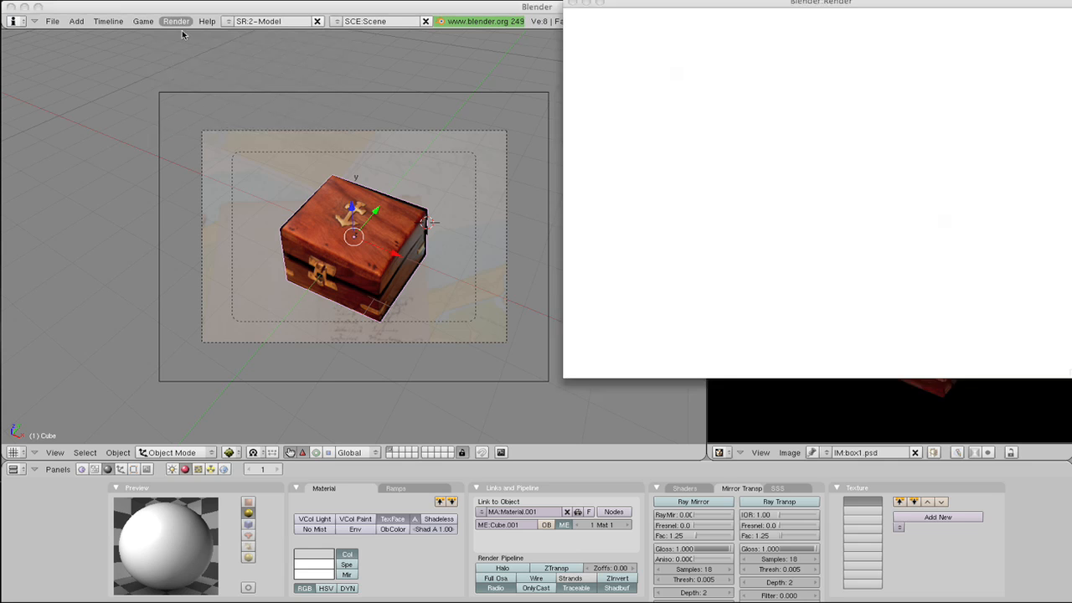
left_click(176, 20)
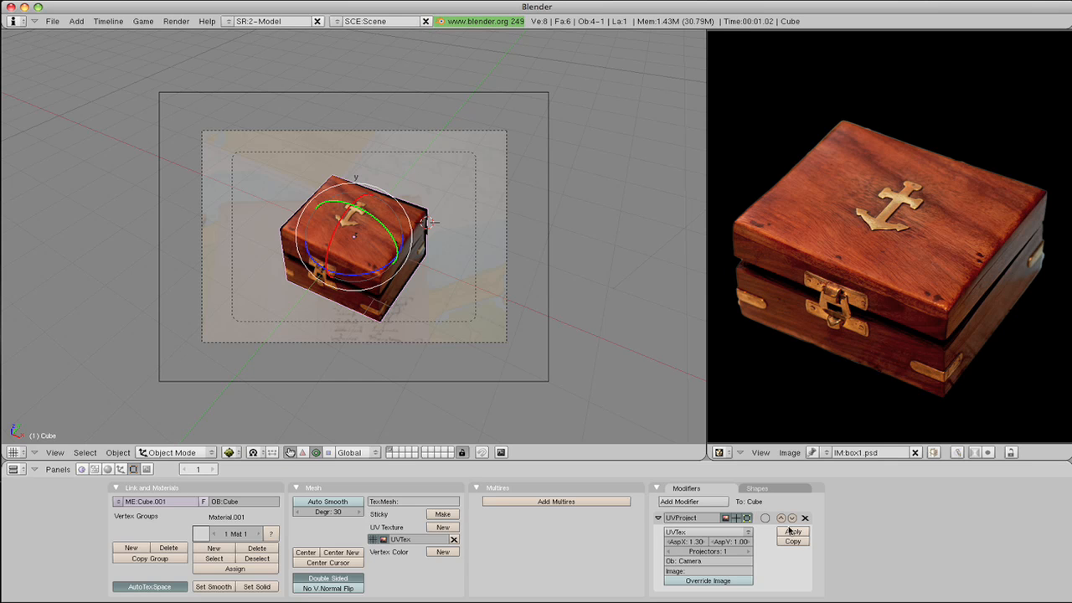
Step: Apply the UVProject modifier so the projection is baked into the cube
left_click(791, 533)
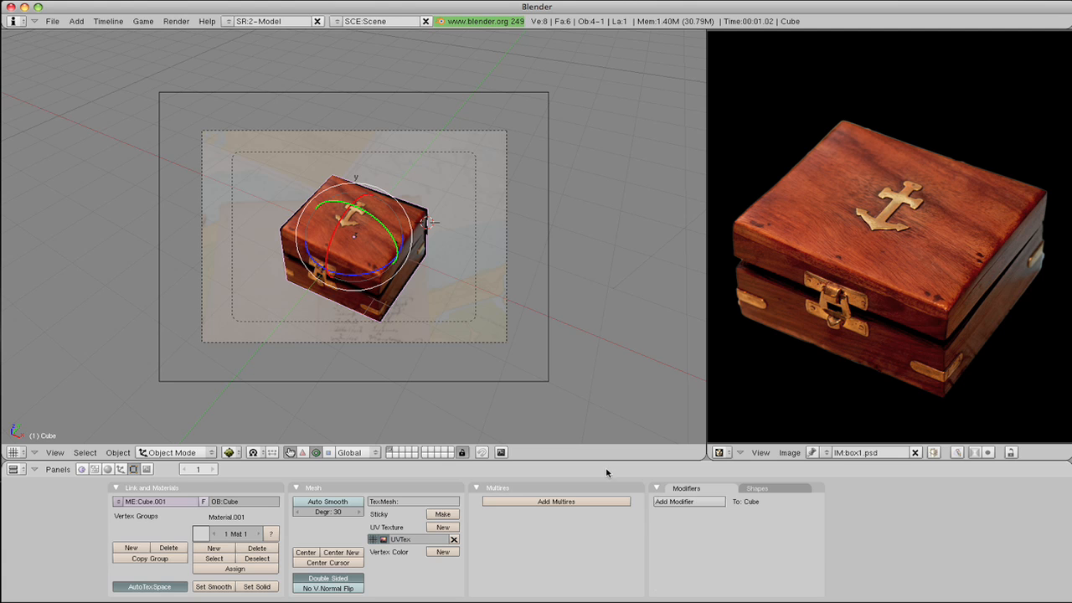
mouse_move(351, 280)
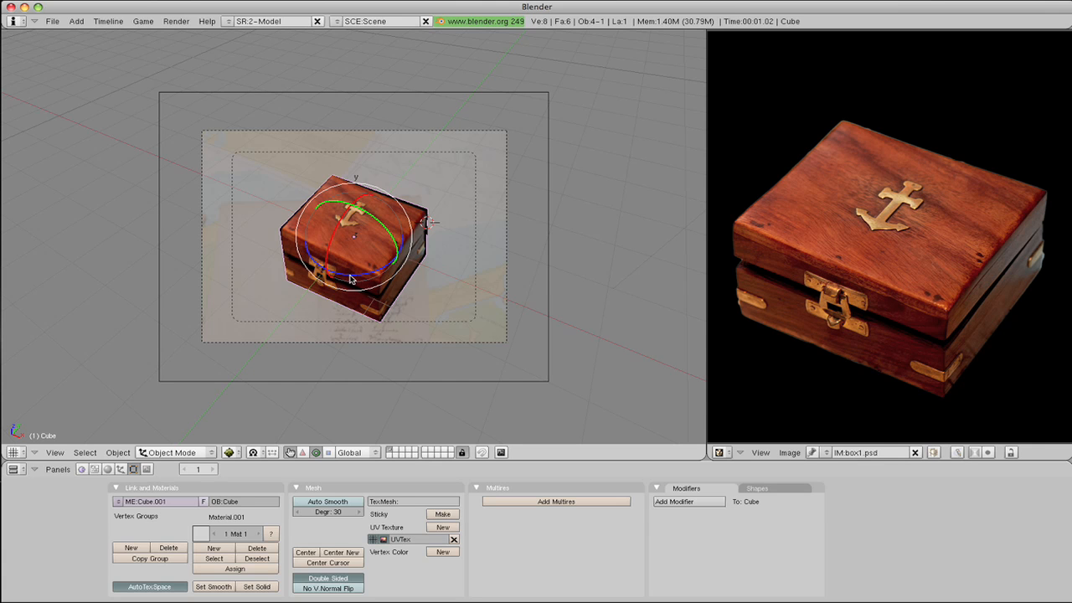